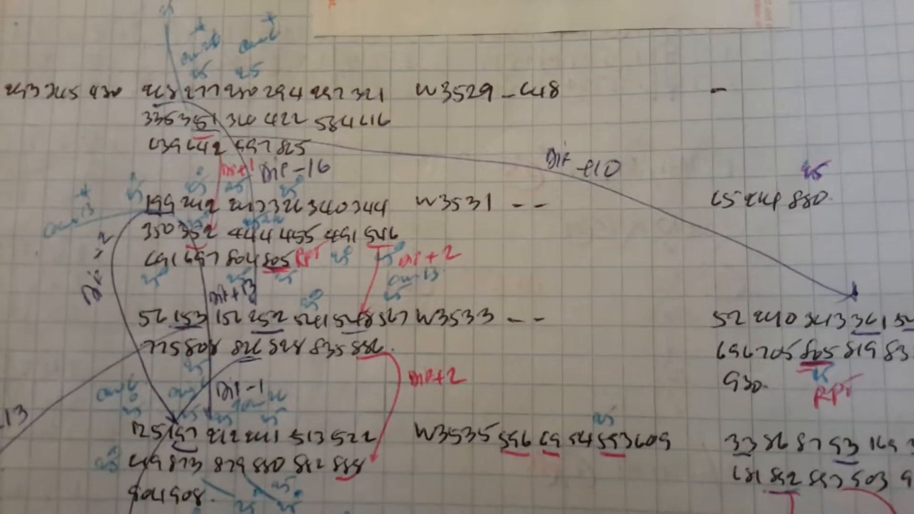
{"action": "scroll", "scroll_direction": "down", "scroll_amount": 3}
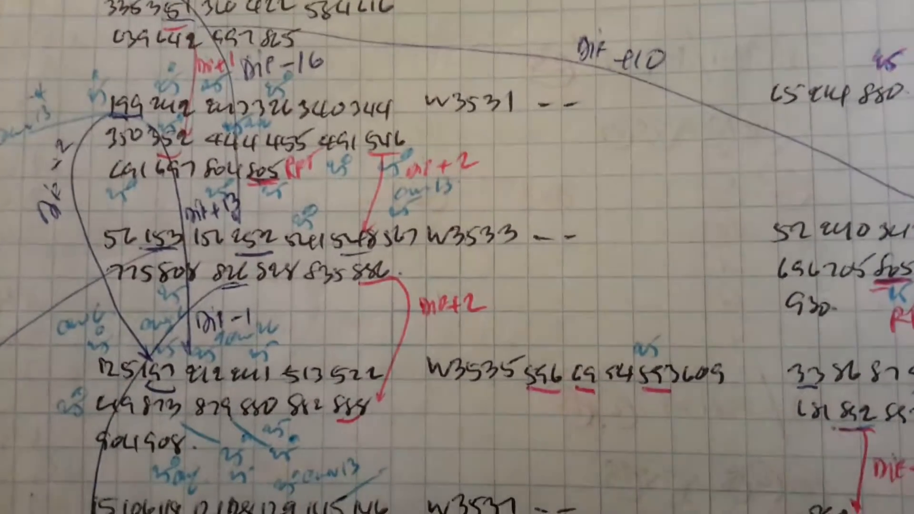